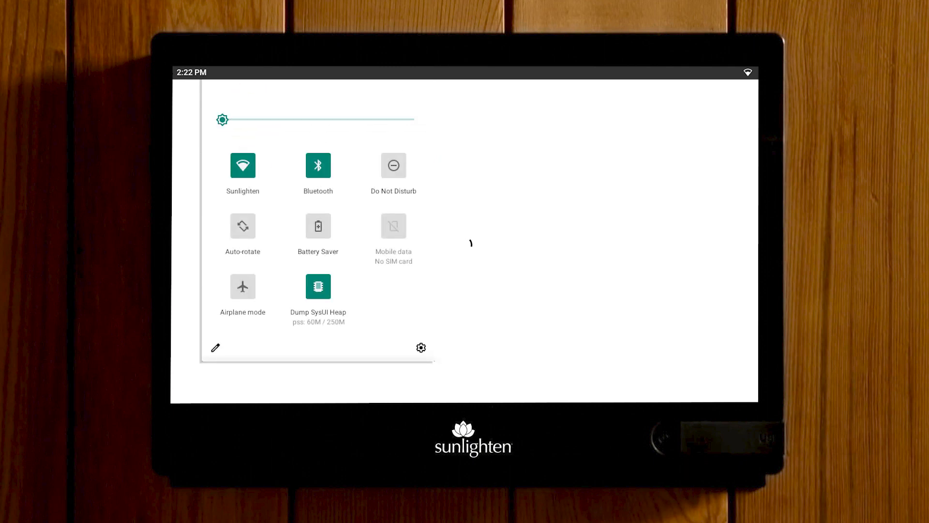
mouse_move(468, 238)
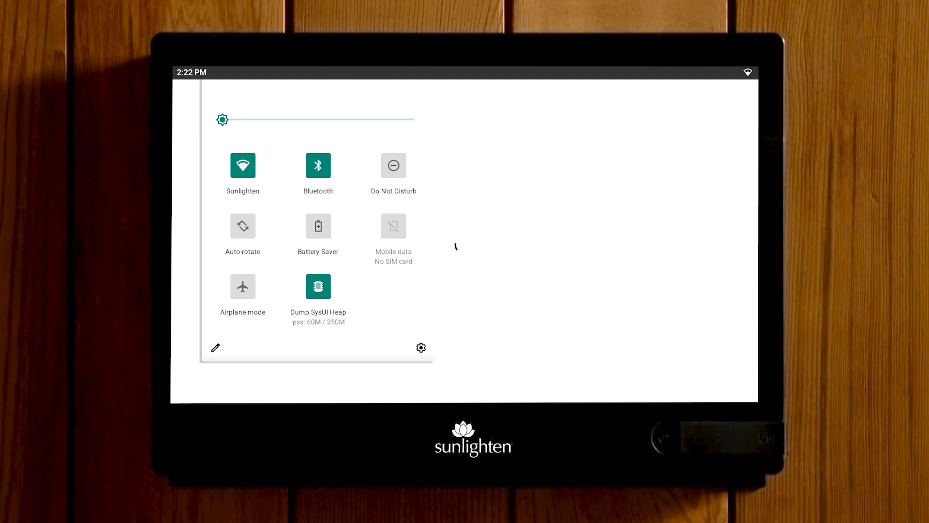
mouse_move(459, 251)
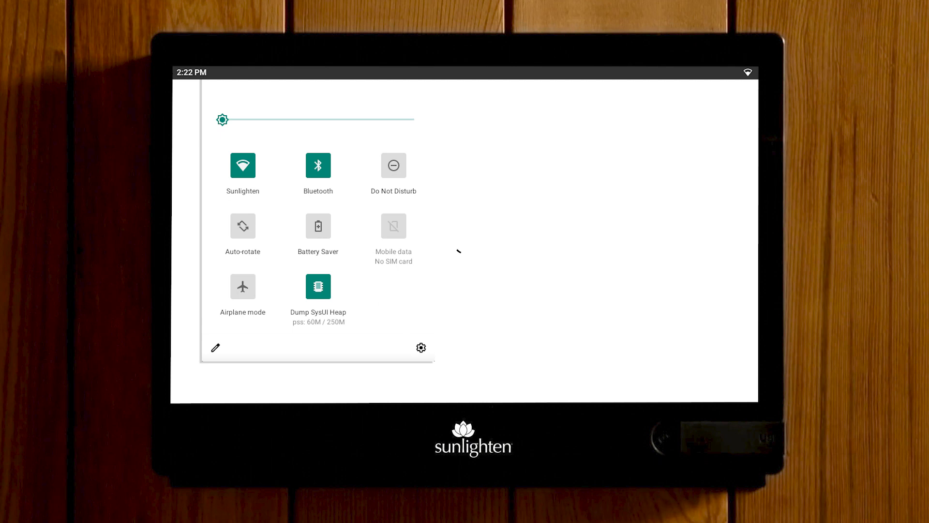
- Reach the tablet's main Settings page from the quick settings gear icon
left_click(420, 347)
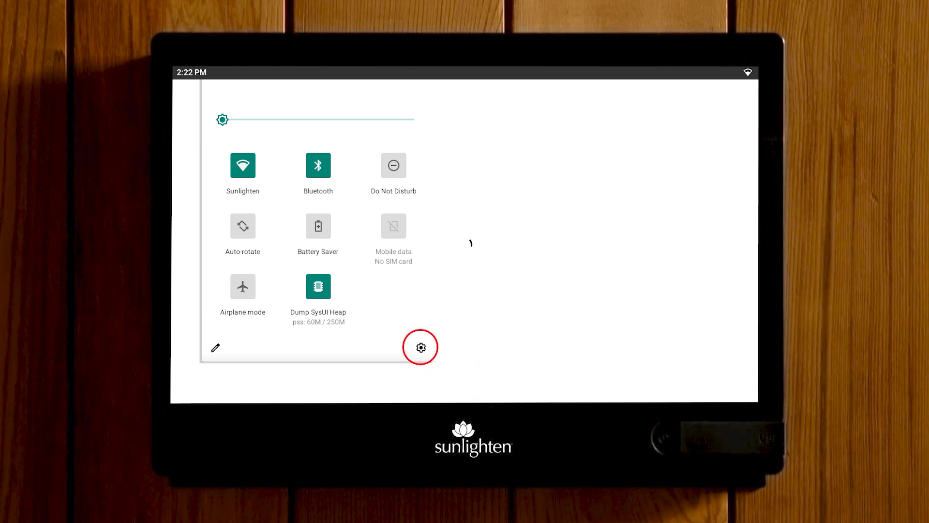
left_click(420, 347)
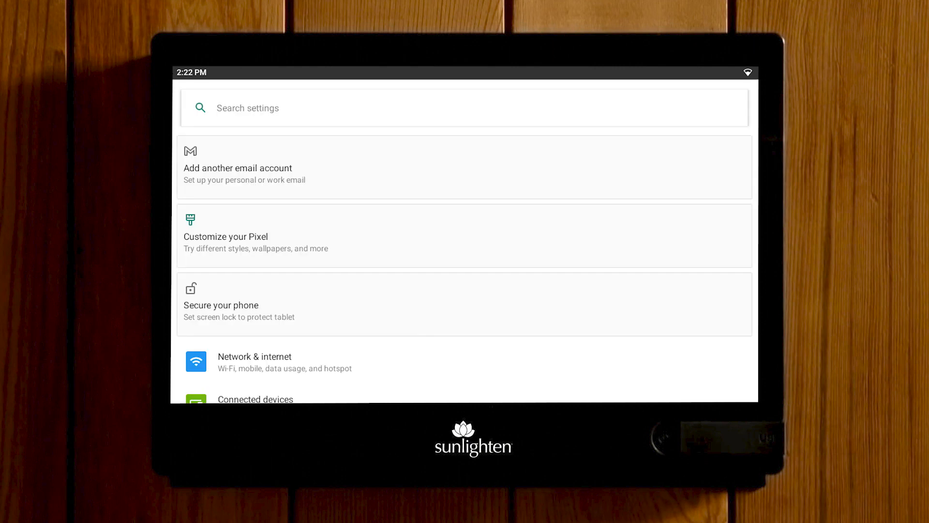
- Navigate into the System section of Settings
left_click(420, 327)
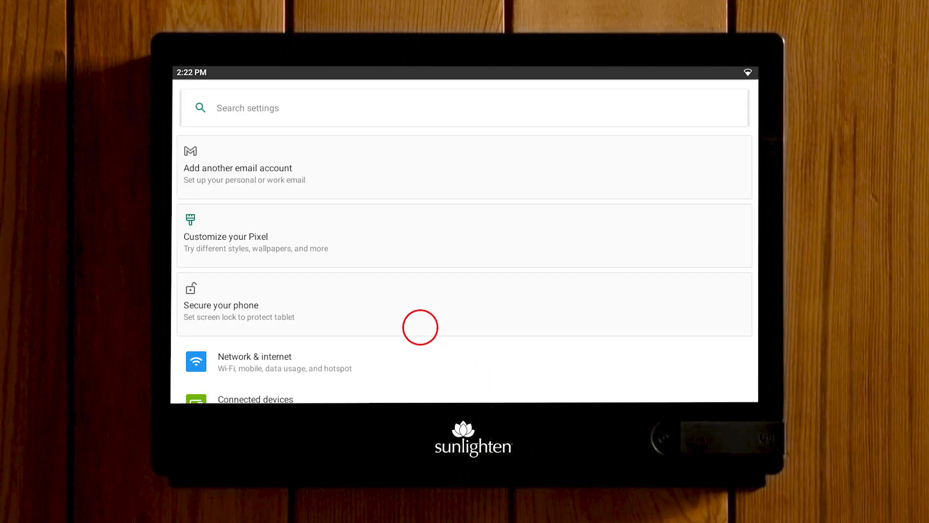
scroll("down", 3)
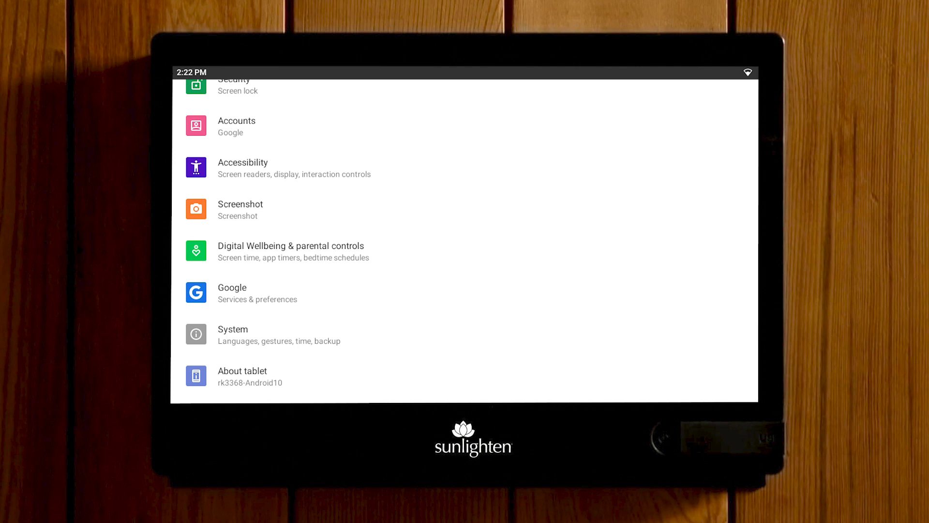
left_click(233, 333)
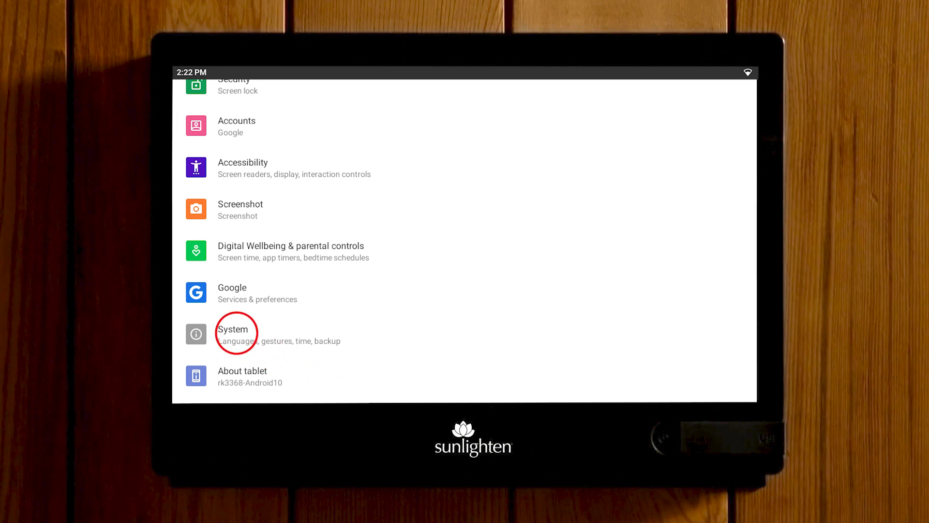
left_click(234, 329)
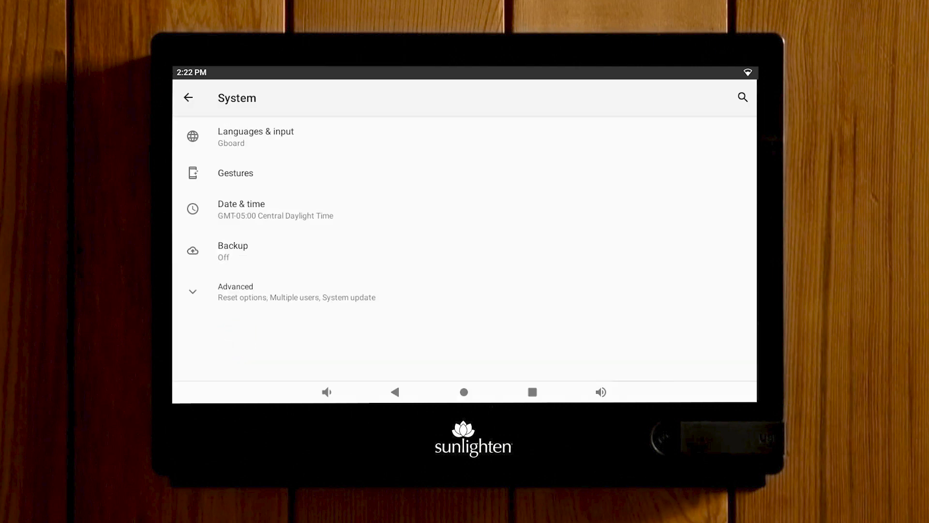
- In Date & time, set the clock to 1:05 PM with network-provided time on
left_click(241, 209)
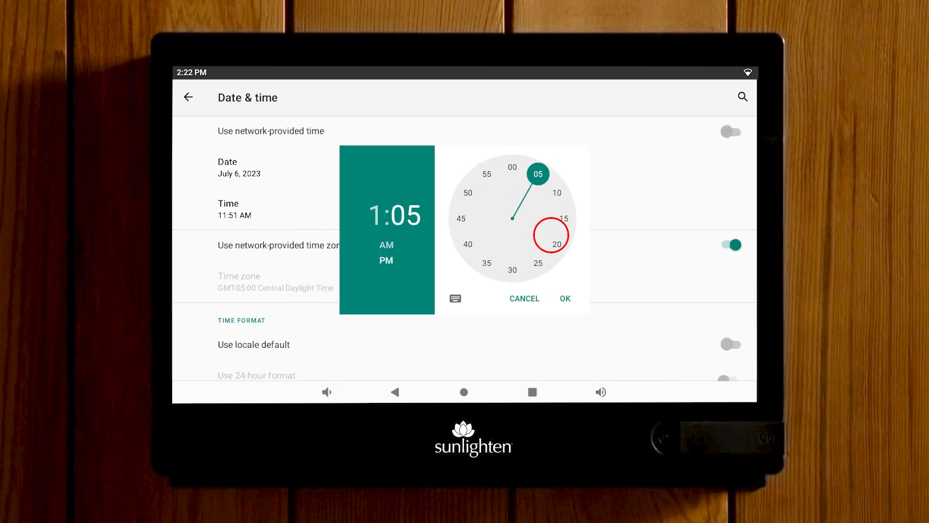
left_click(566, 298)
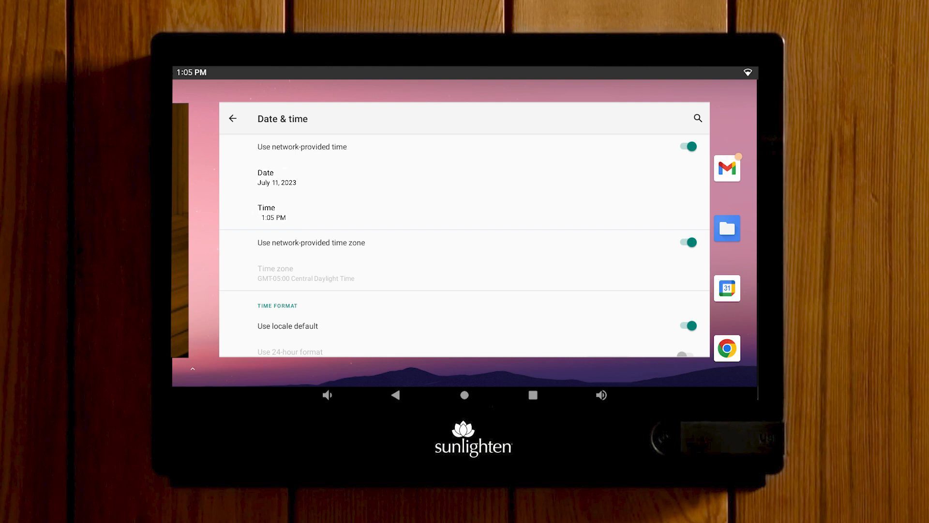
- Relaunch the Sunlighten app from the home screen to its Hello greeting
left_click(480, 257)
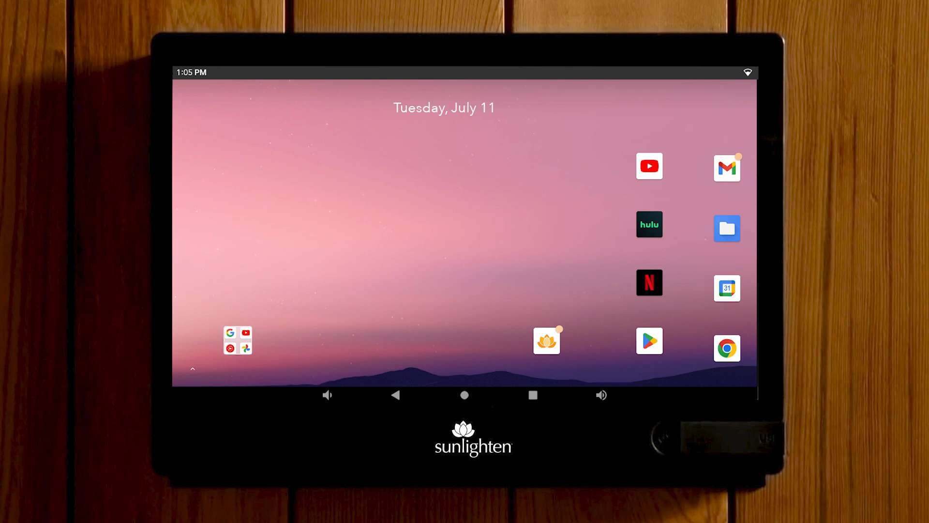
left_click(547, 341)
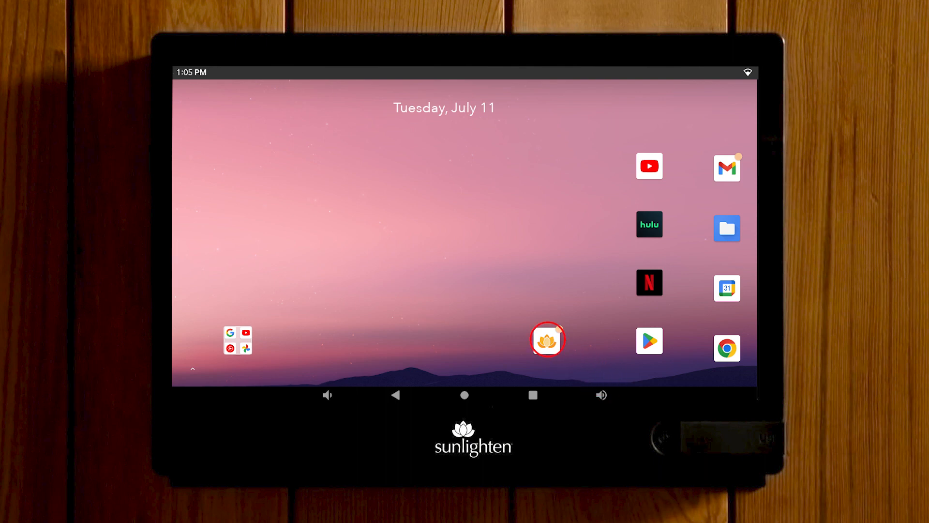
left_click(548, 341)
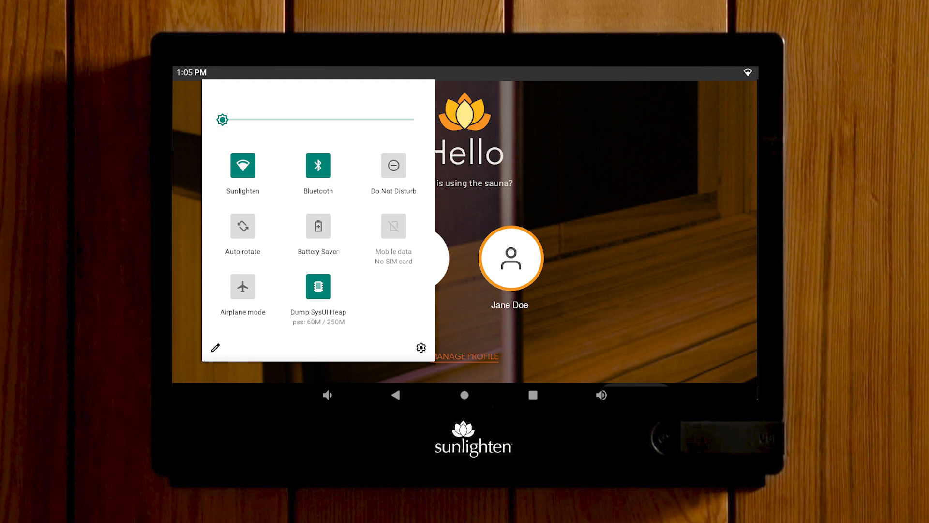
left_click(221, 120)
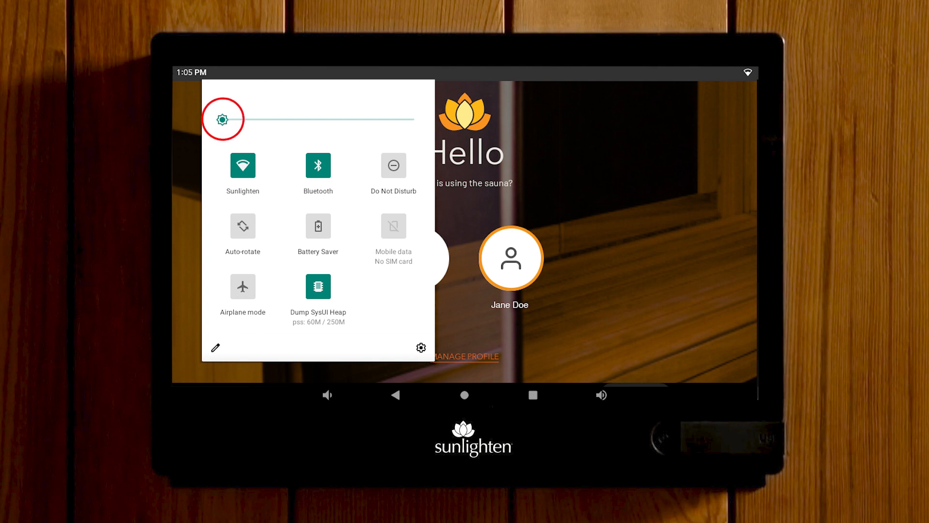
left_click_drag(222, 119, 297, 119)
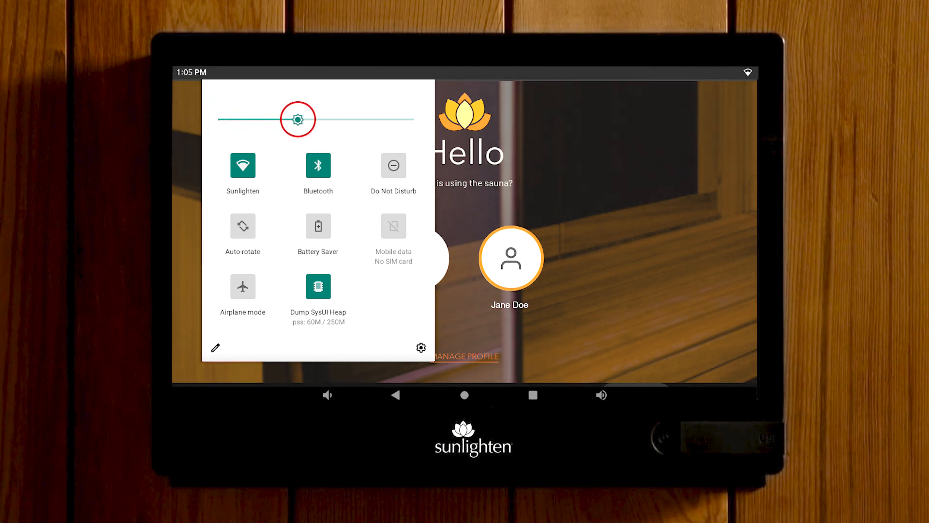
left_click_drag(297, 119, 287, 119)
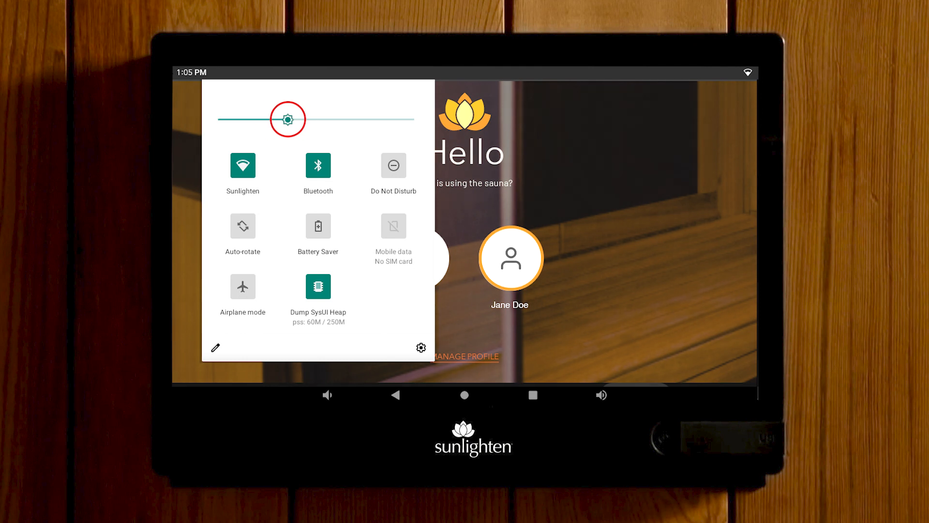
left_click_drag(287, 120, 223, 119)
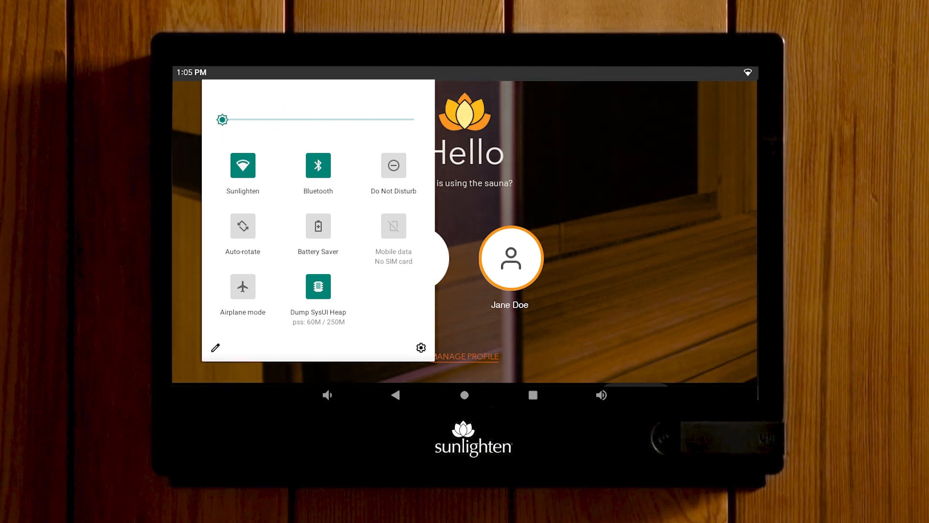